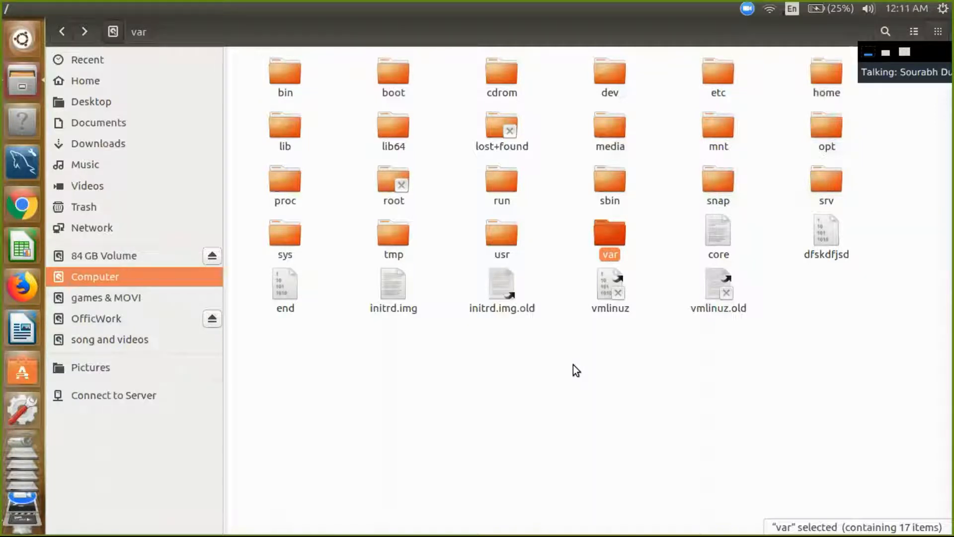
{"action": "mouse_move", "coordinate": [610, 234]}
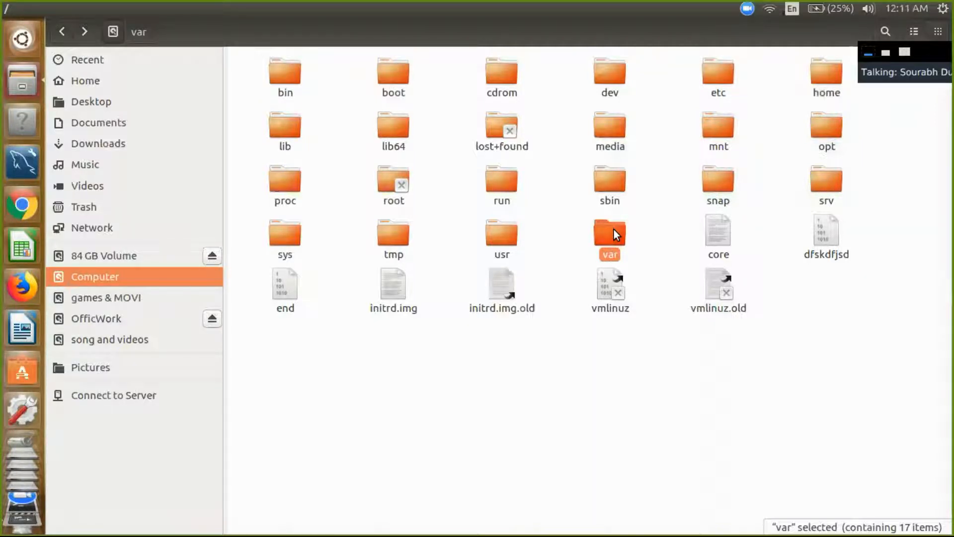
Open the var folder in Files and view its folder actions menu.
{"action": "double_click", "coordinate": [609, 233]}
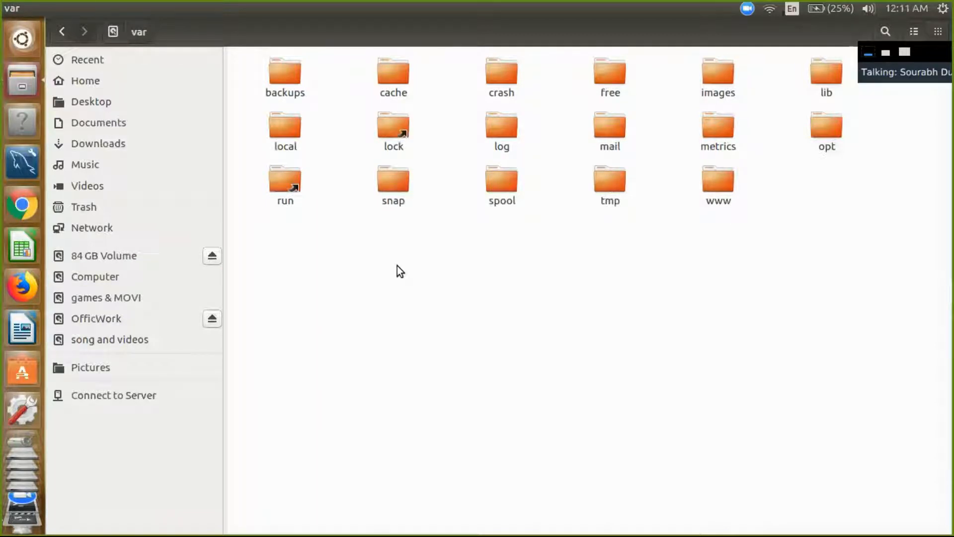
{"action": "right_click", "coordinate": [399, 271]}
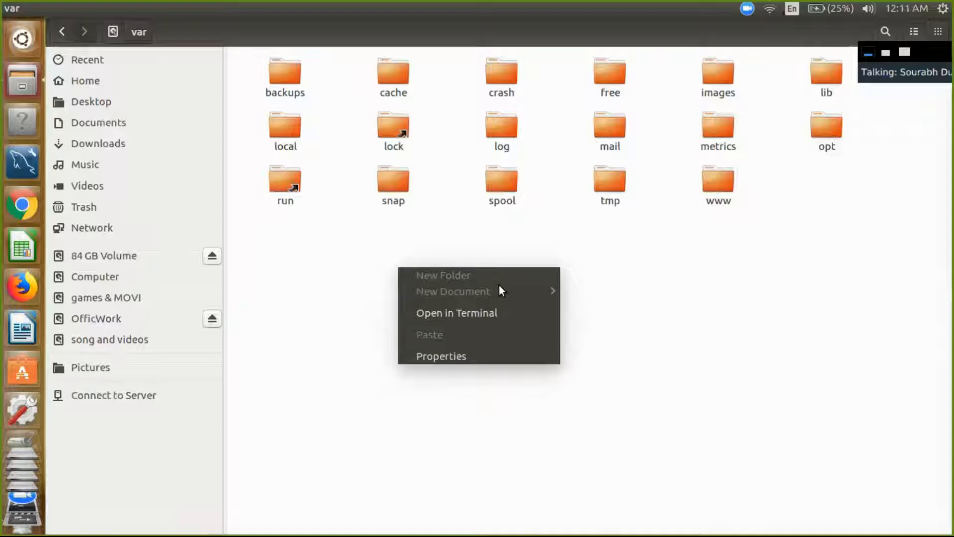
{"action": "mouse_move", "coordinate": [369, 293]}
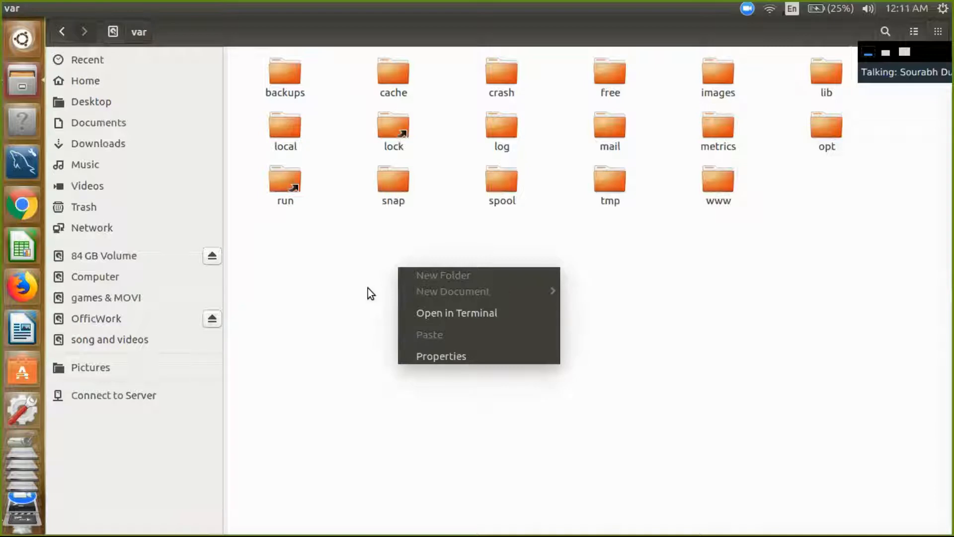
{"action": "mouse_move", "coordinate": [643, 288]}
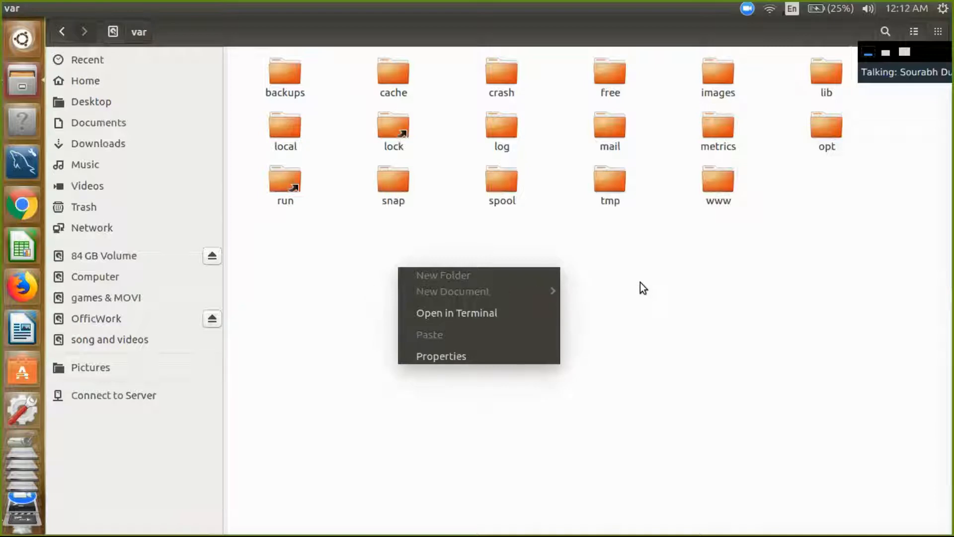
{"action": "left_click", "coordinate": [643, 288]}
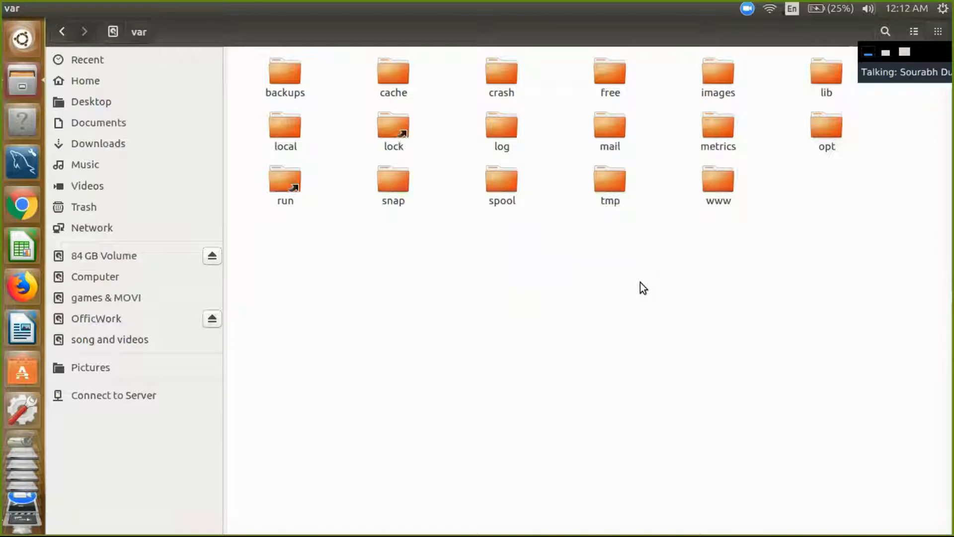
{"action": "mouse_move", "coordinate": [678, 335]}
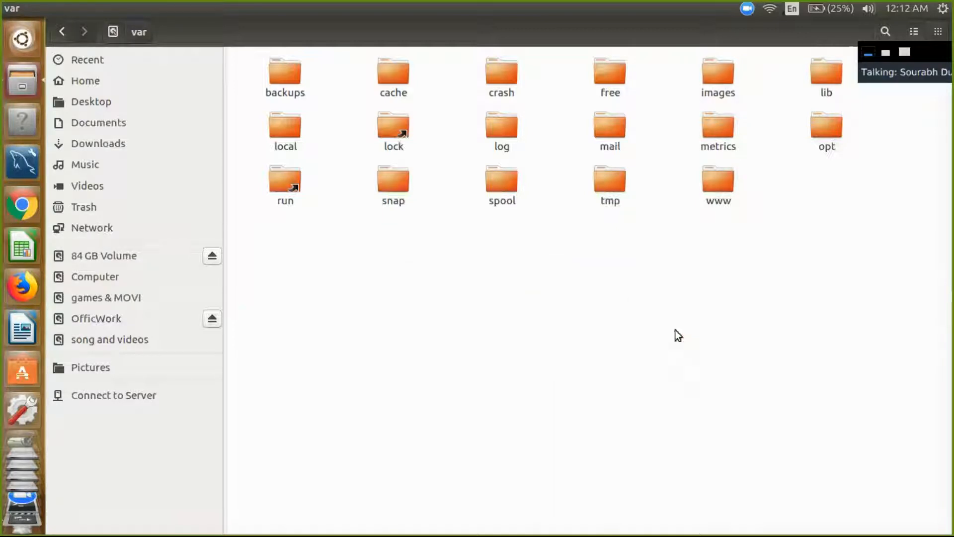
{"action": "left_click", "coordinate": [21, 490]}
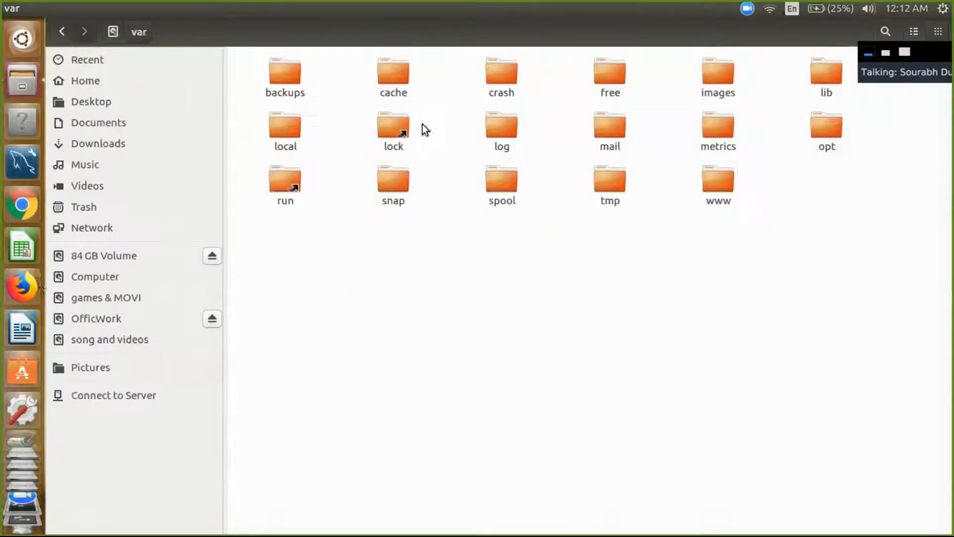
{"action": "mouse_move", "coordinate": [16, 527]}
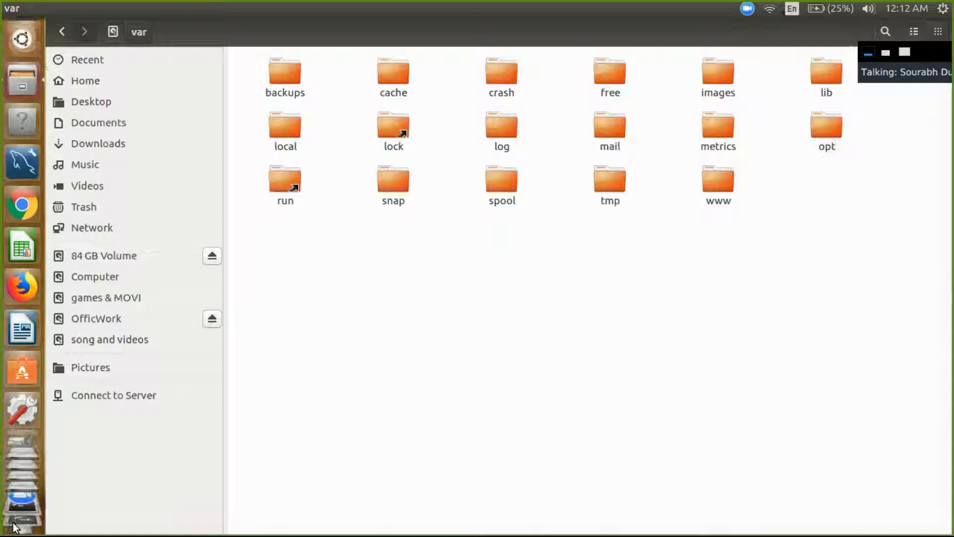
Open a Terminal and try mkdir hello in /var, hitting Permission denied.
{"action": "left_click", "coordinate": [21, 435]}
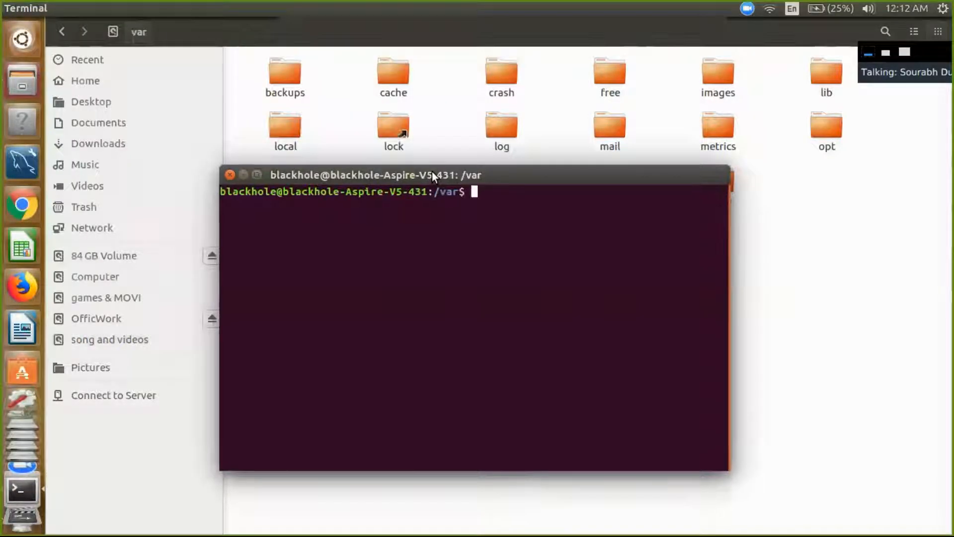
{"action": "type", "text": "mkdir hello"}
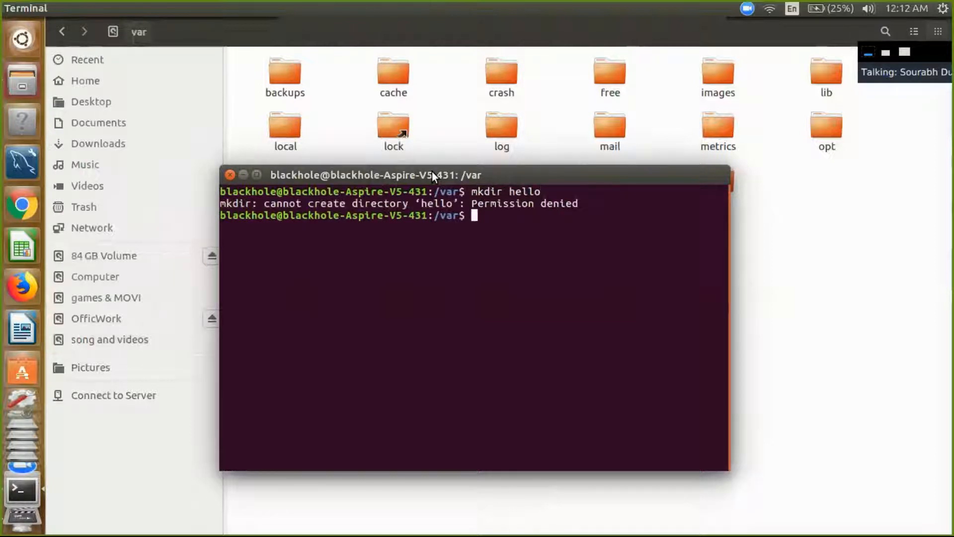
{"action": "mouse_move", "coordinate": [532, 213]}
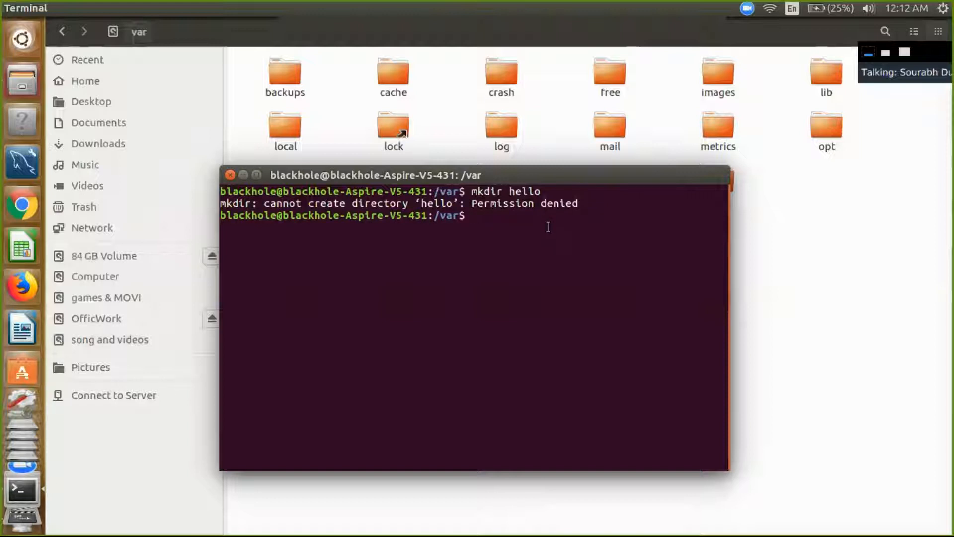
Become root with sudo su and create the hello folder in /var.
{"action": "type", "text": "su"}
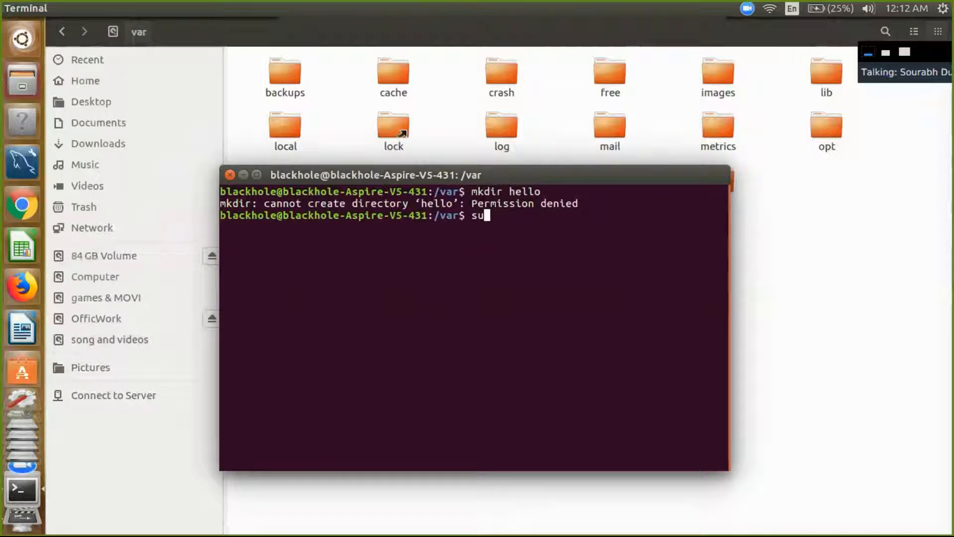
{"action": "key", "text": "Return"}
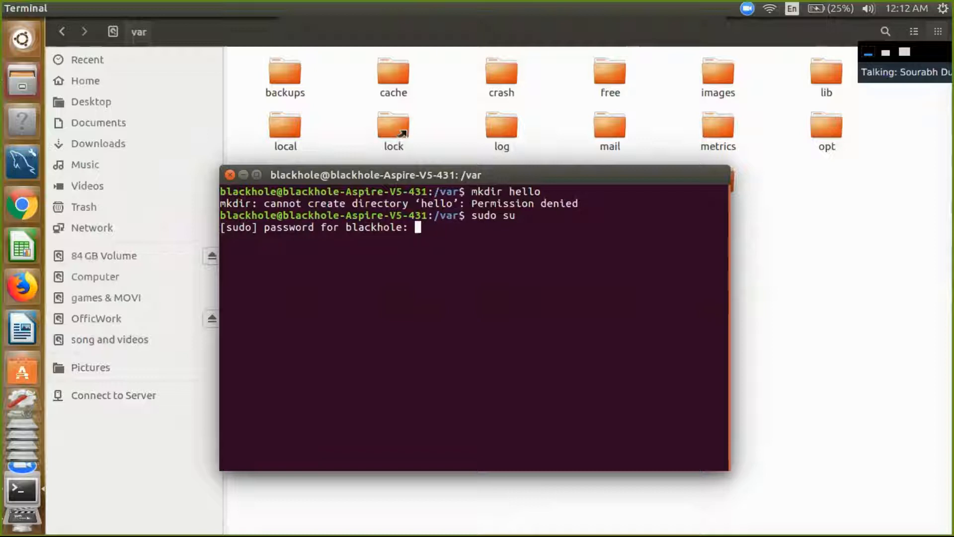
{"action": "key", "text": "Return"}
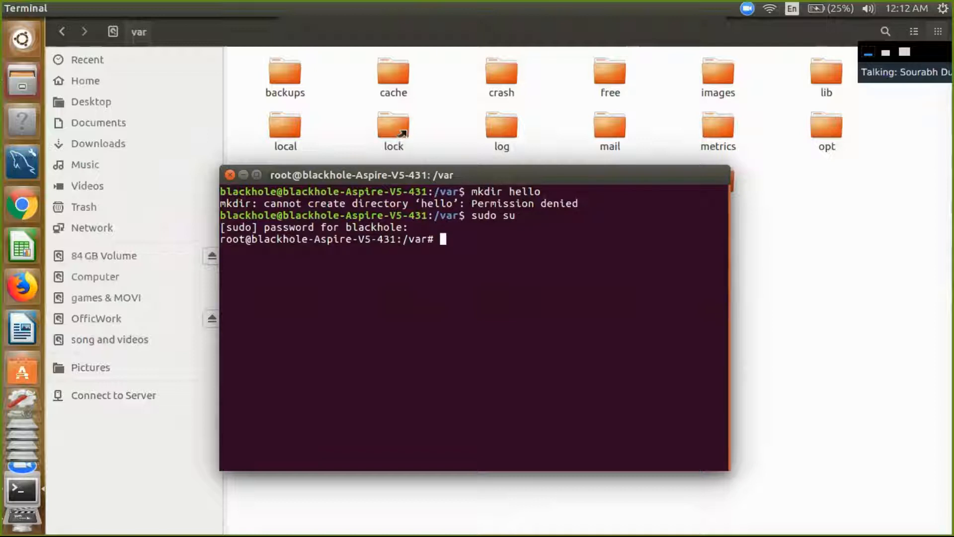
{"action": "type", "text": "mkdir hello"}
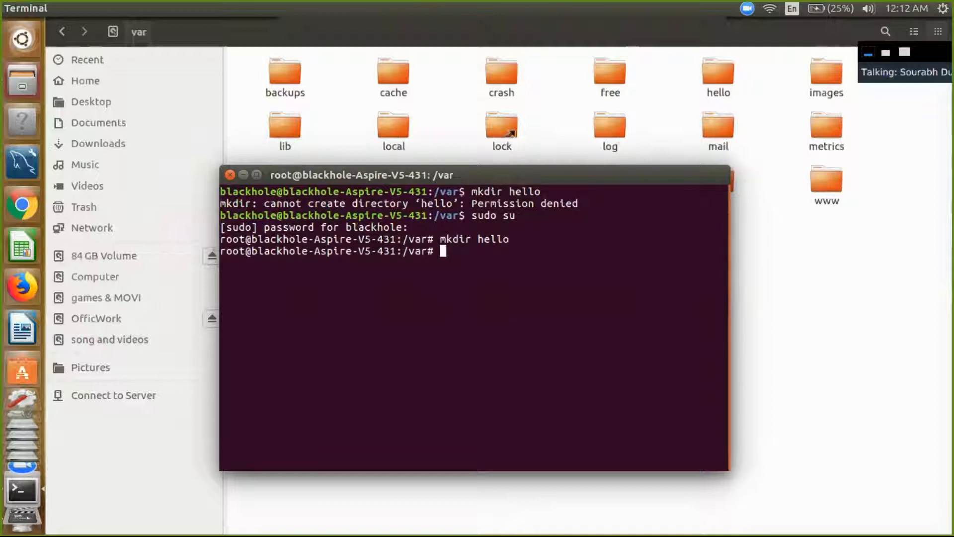
{"action": "mouse_move", "coordinate": [568, 171]}
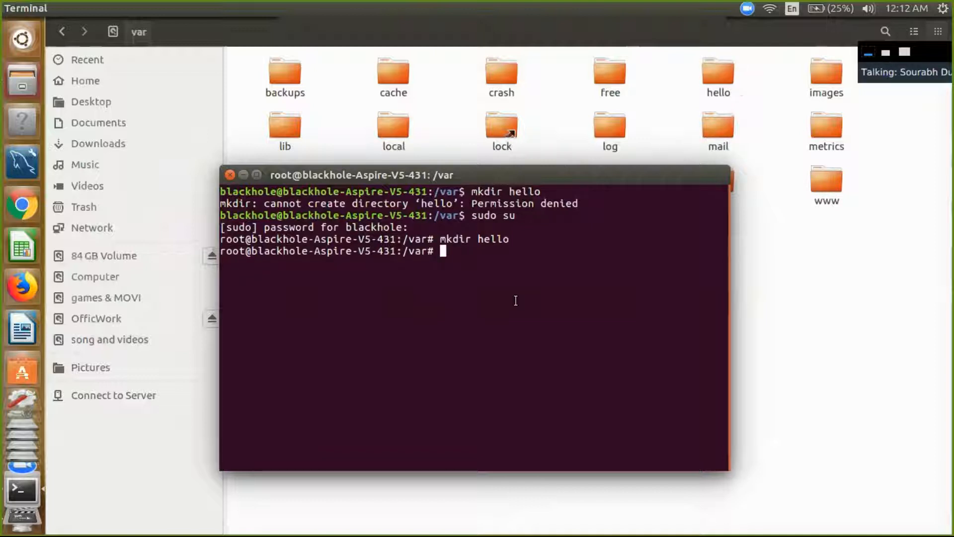
Create the Harry folder with mkdir and check it in Files.
{"action": "type", "text": "mkdir H"}
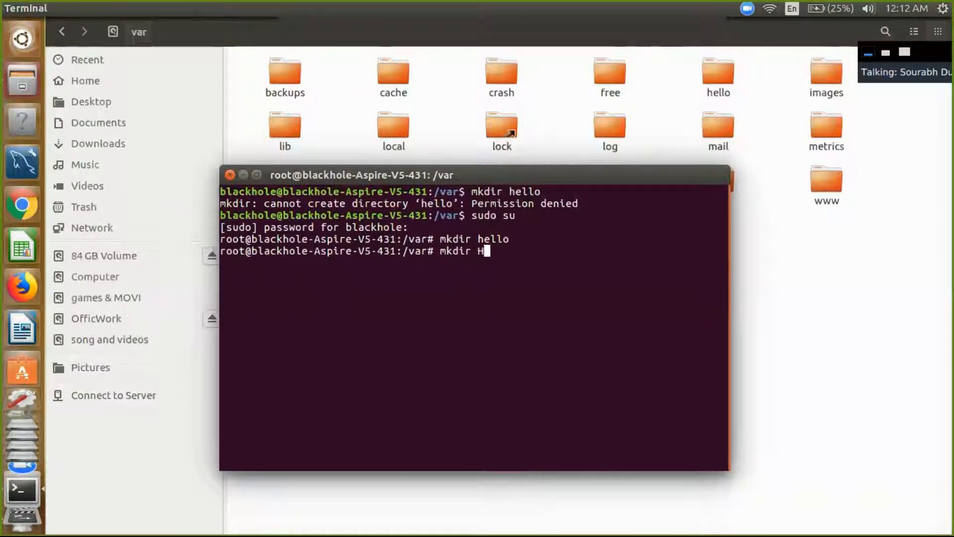
{"action": "key", "text": "Return"}
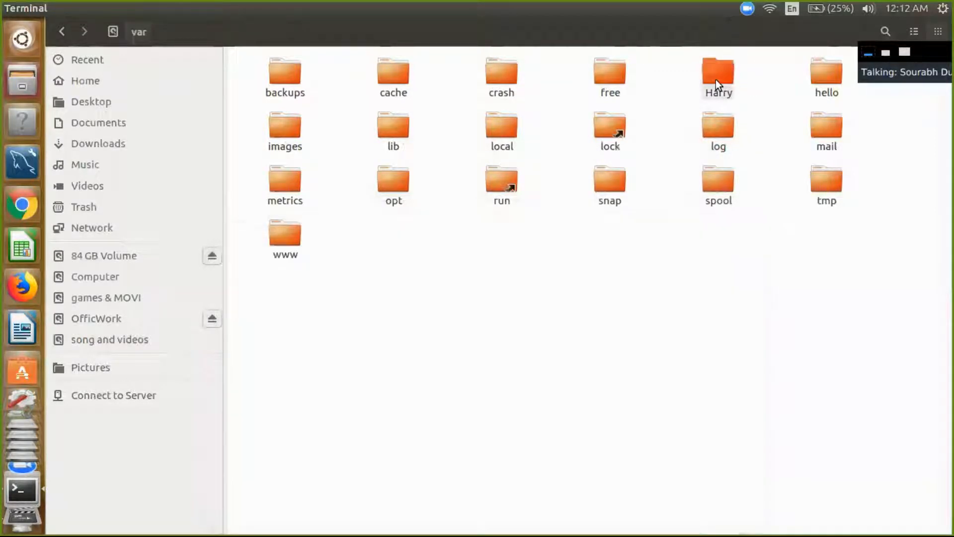
{"action": "left_click", "coordinate": [718, 70]}
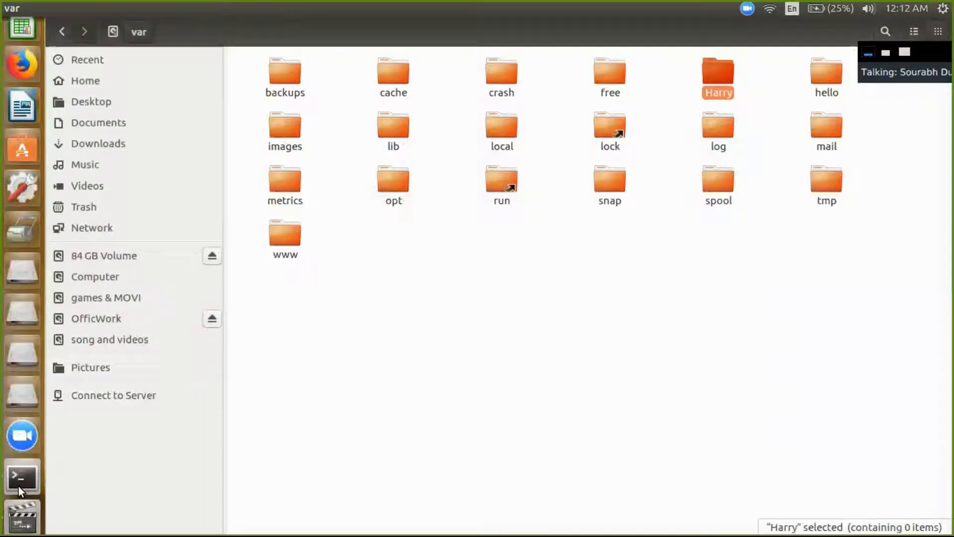
{"action": "left_click", "coordinate": [22, 477]}
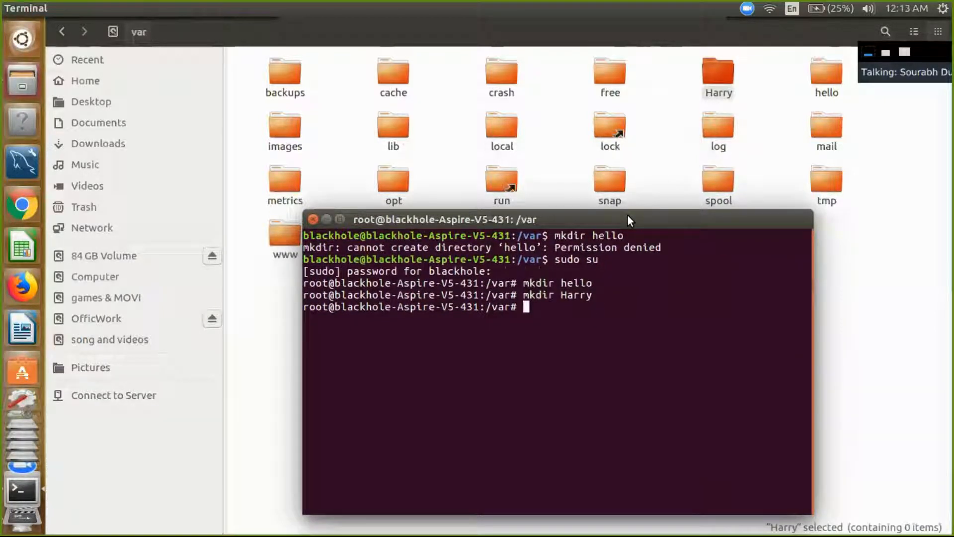
Delete the Harry folder from /var with rm -R Harry.
{"action": "type", "text": "rm"}
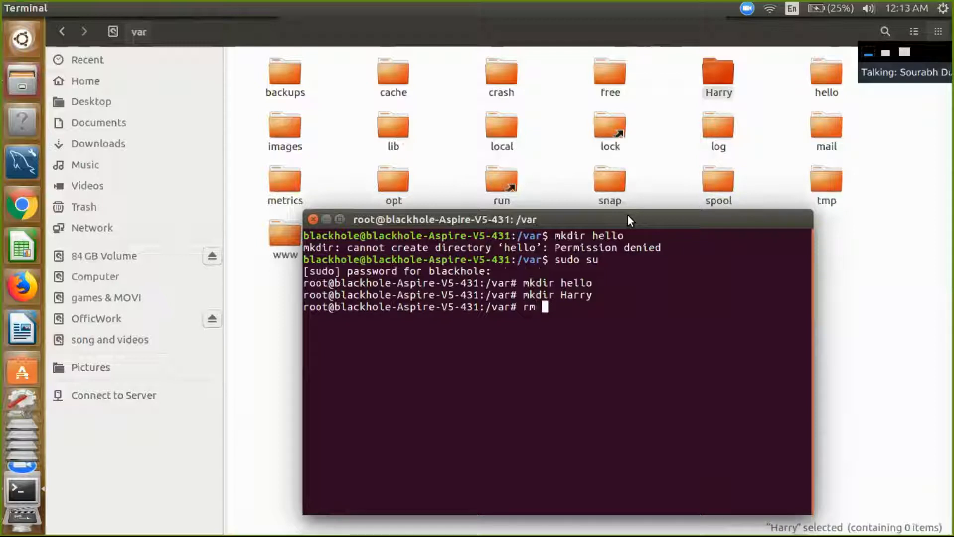
{"action": "type", "text": "-"}
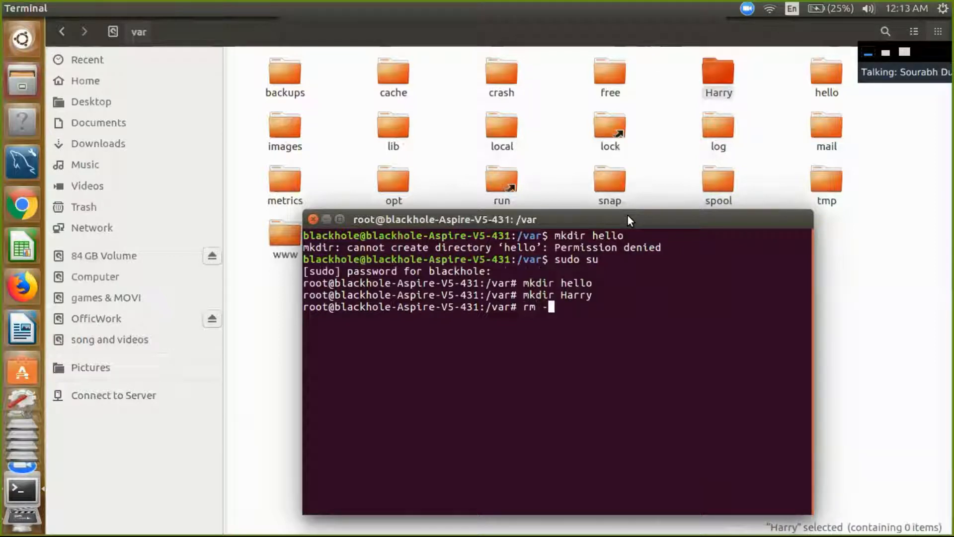
{"action": "type", "text": "R"}
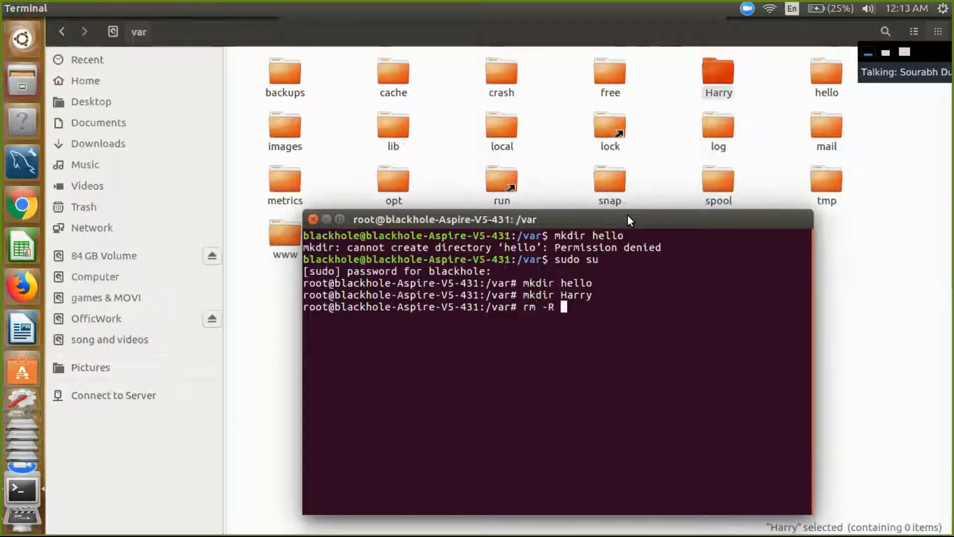
{"action": "type", "text": "Harry"}
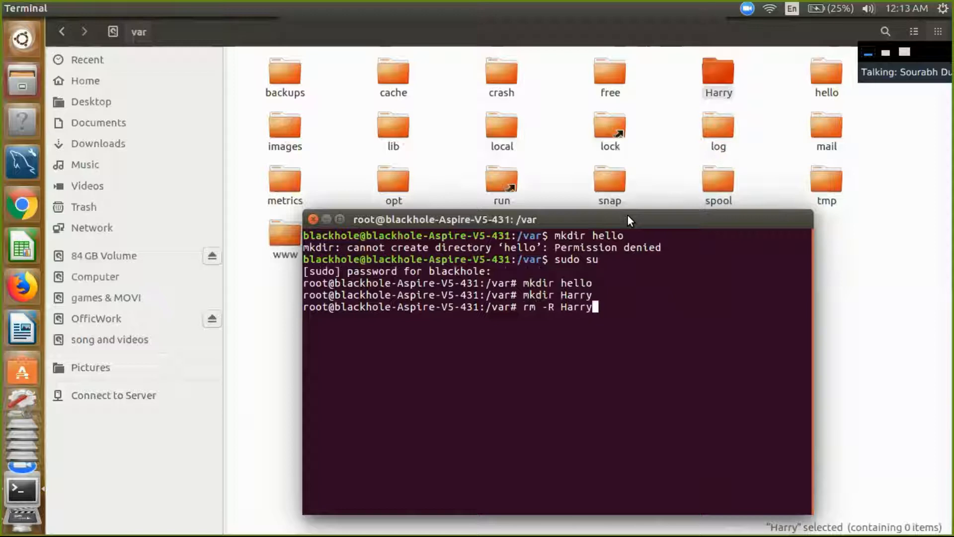
{"action": "key", "text": "Return"}
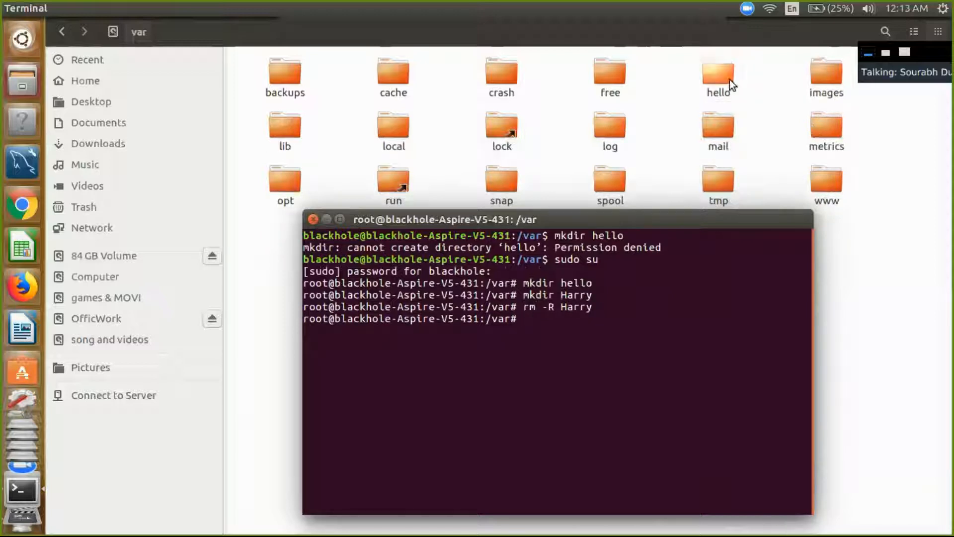
{"action": "type", "text": "rm -R Harry"}
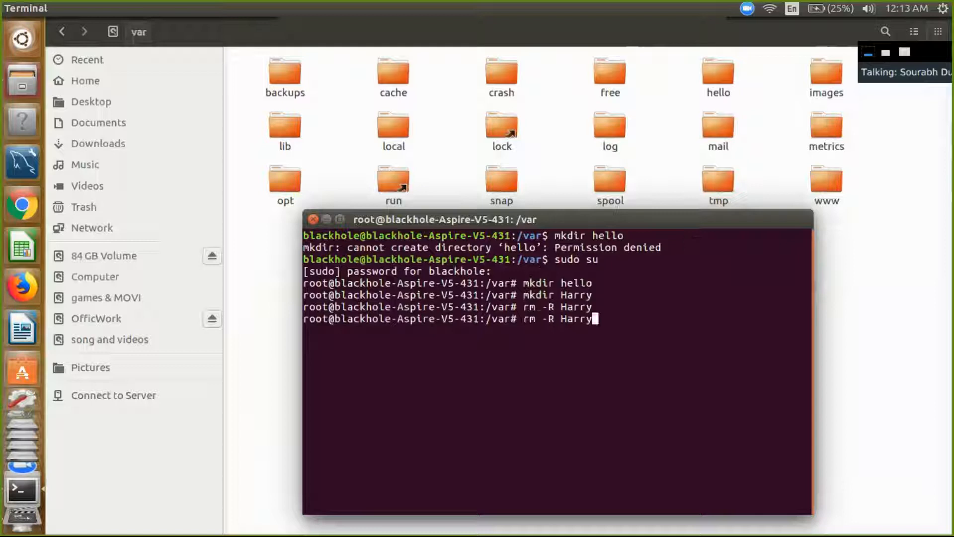
Delete the hello folder with rm -R hello and minimize the terminal.
{"action": "key", "text": "BackSpace"}
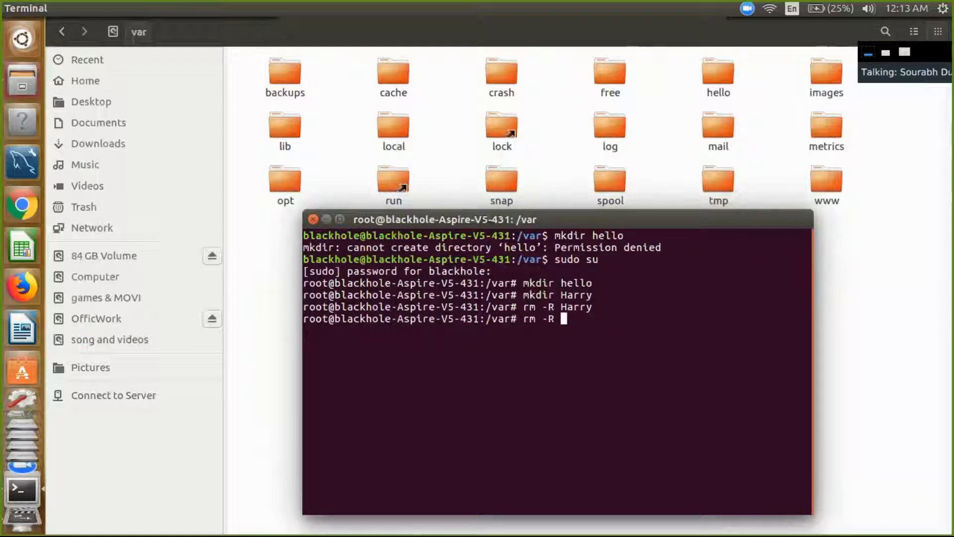
{"action": "type", "text": "he"}
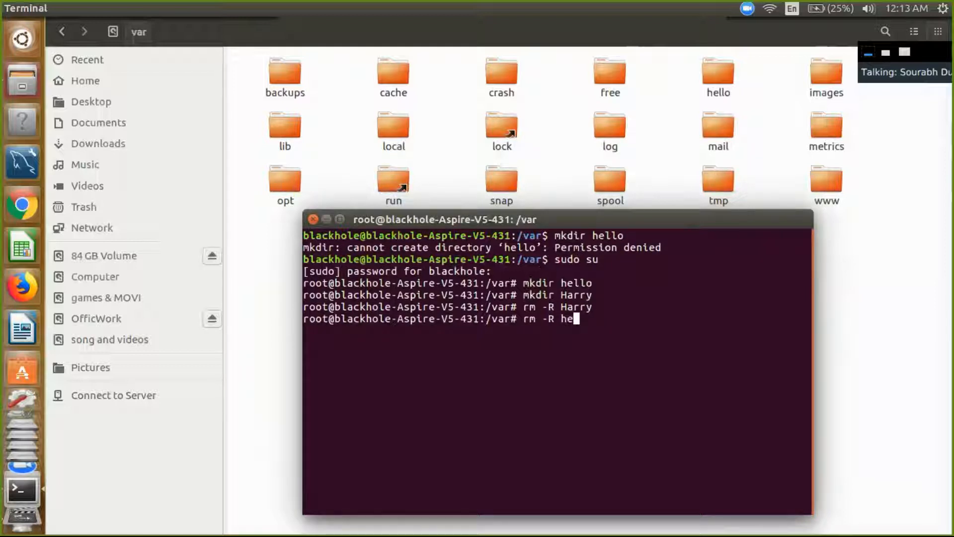
{"action": "key", "text": "Return"}
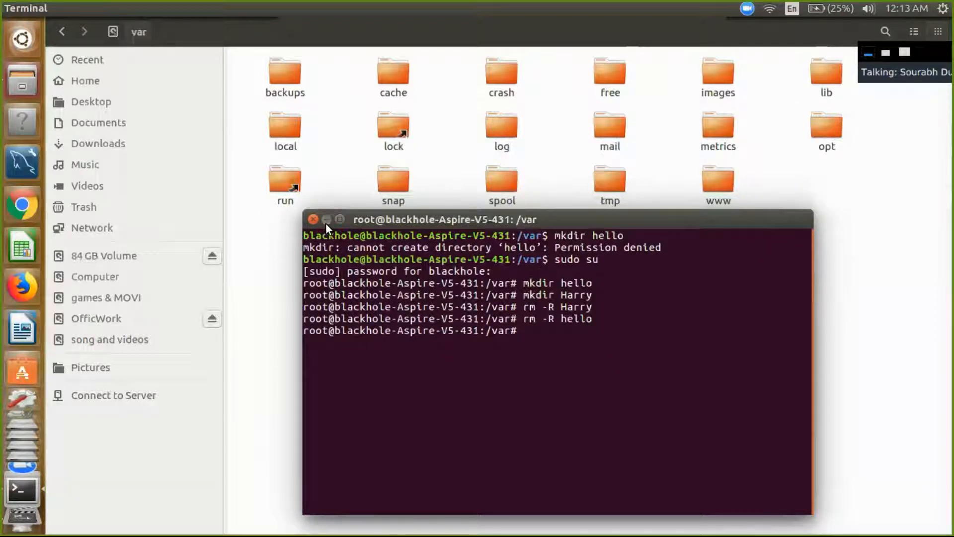
{"action": "left_click", "coordinate": [312, 219]}
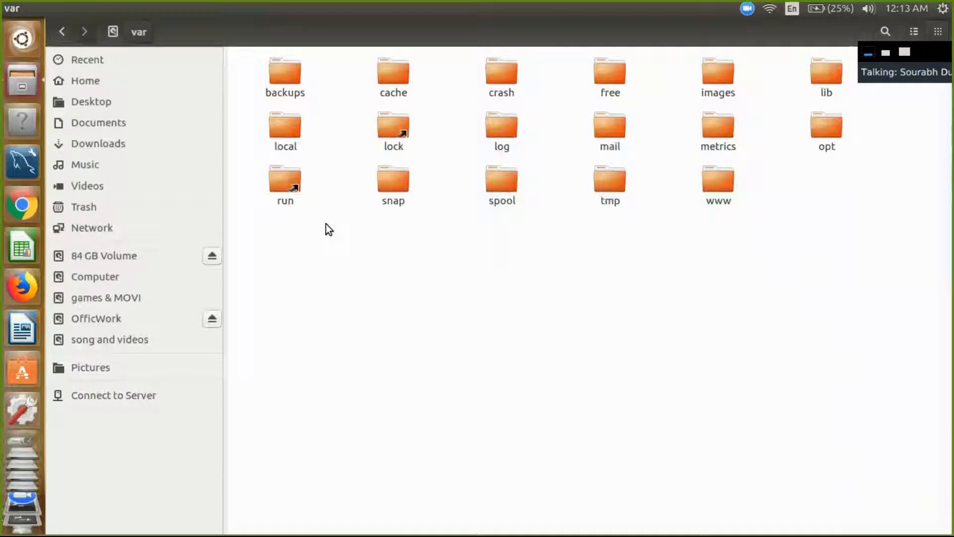